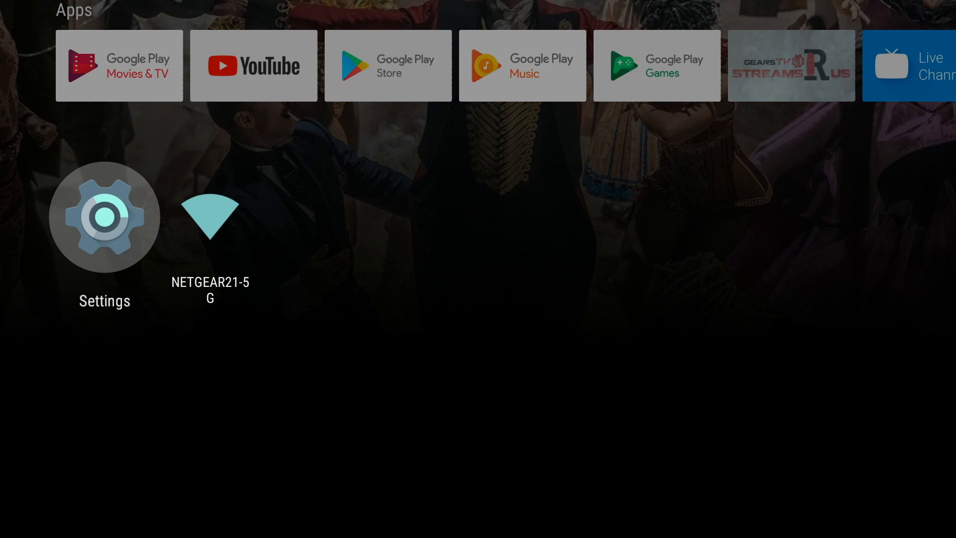
Enable Unknown sources under Settings > Security & restrictions and confirm the warning with OK.
click(105, 217)
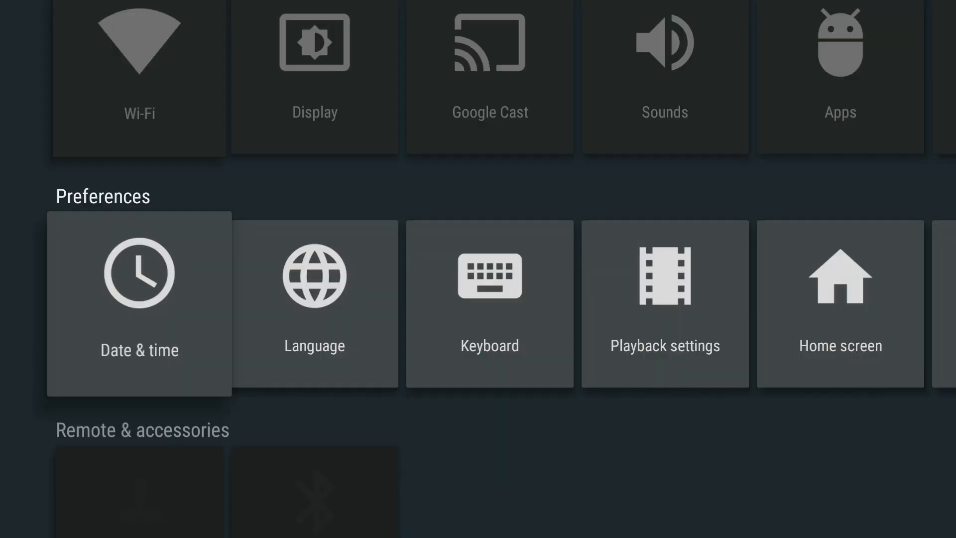
scroll(down, 3)
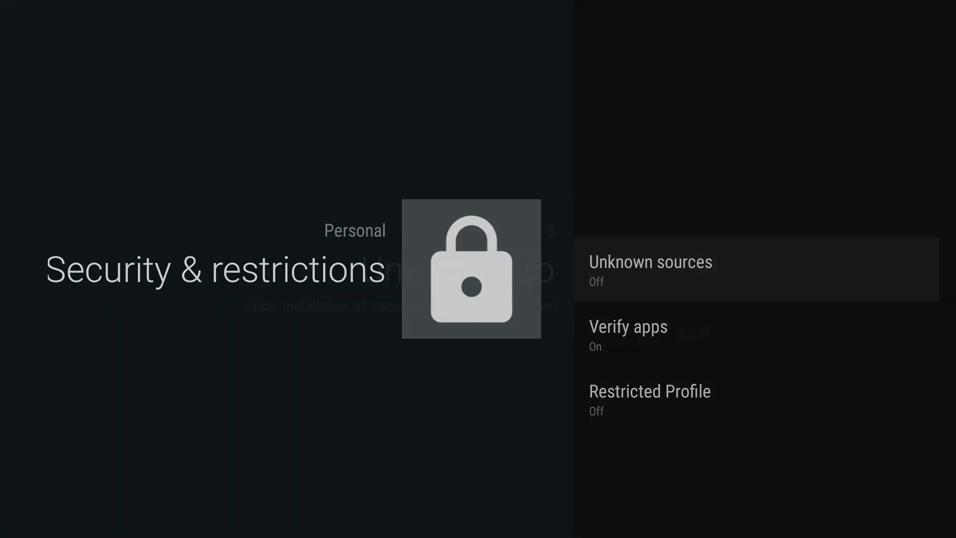
click(651, 269)
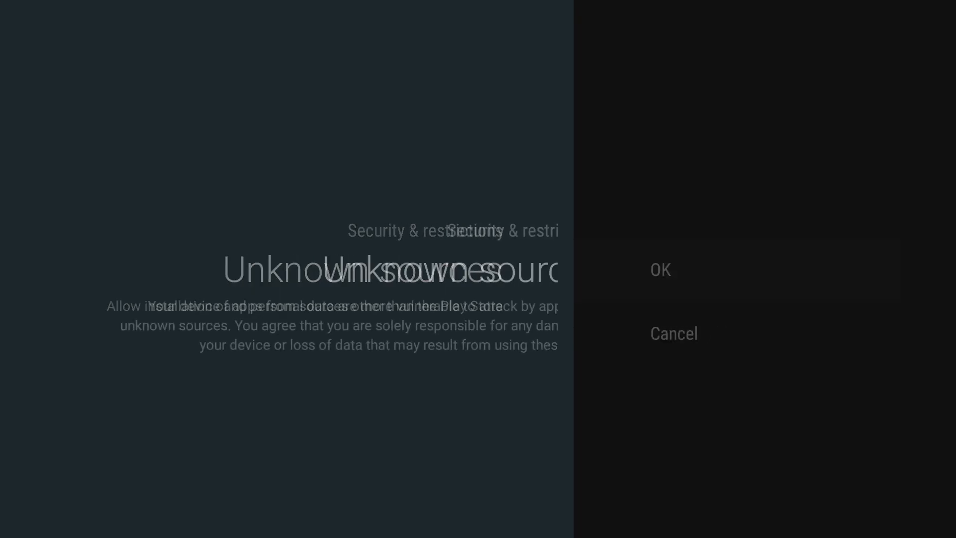
click(661, 270)
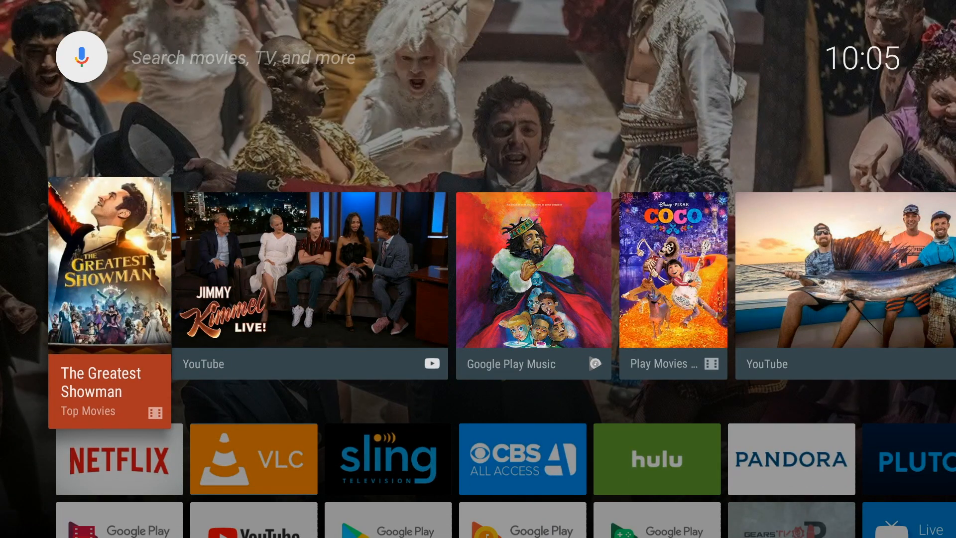
Search Google Play Store for "downloader" and select Downloader by AFTVnews.
scroll(down, 3)
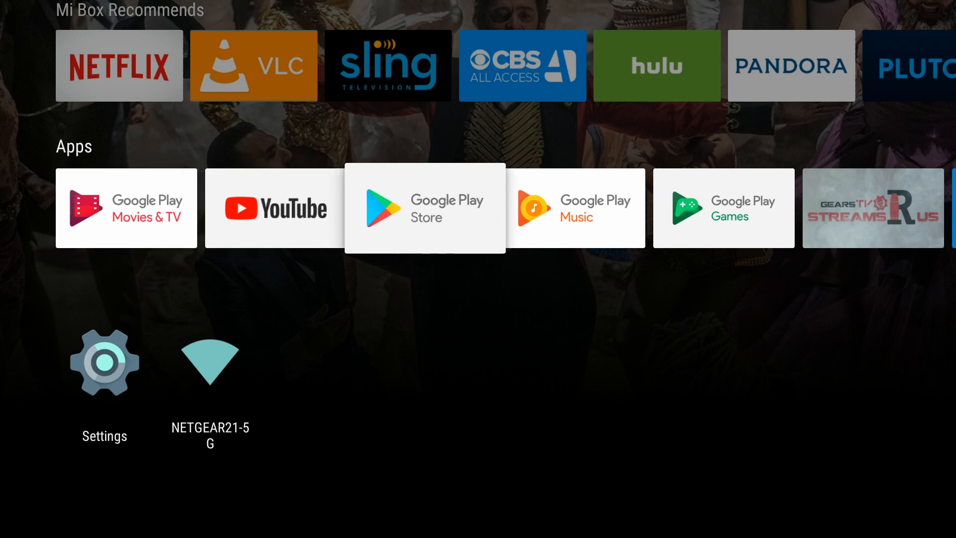
click(424, 208)
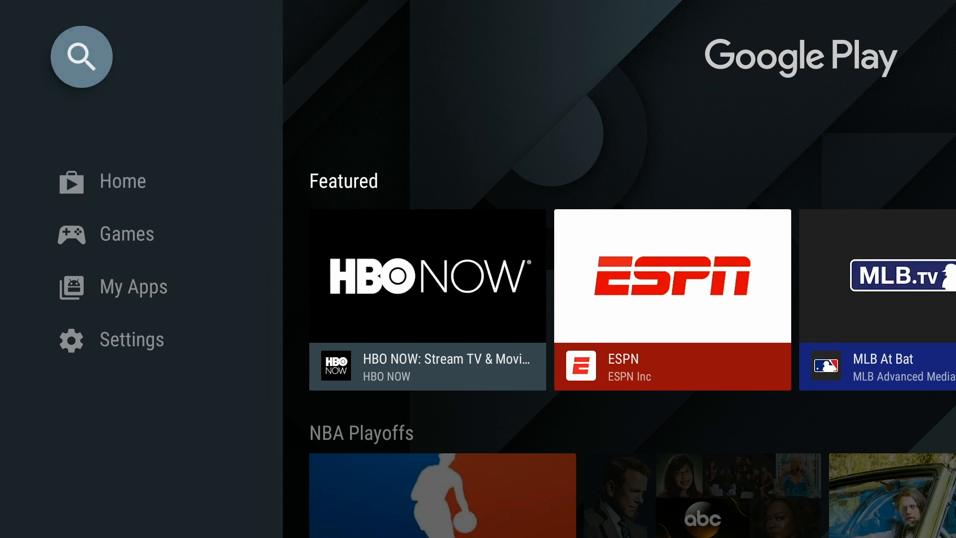
click(81, 56)
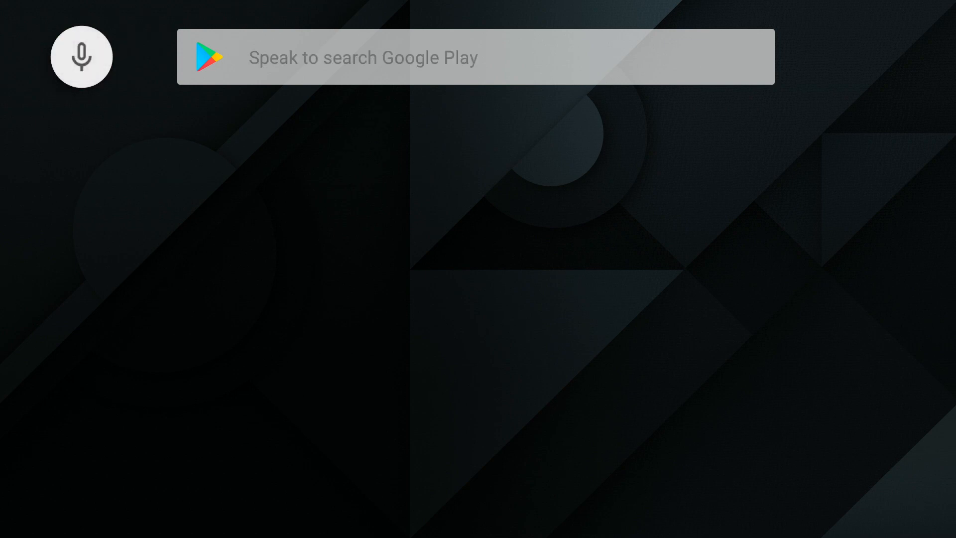
click(476, 58)
text(downloader)
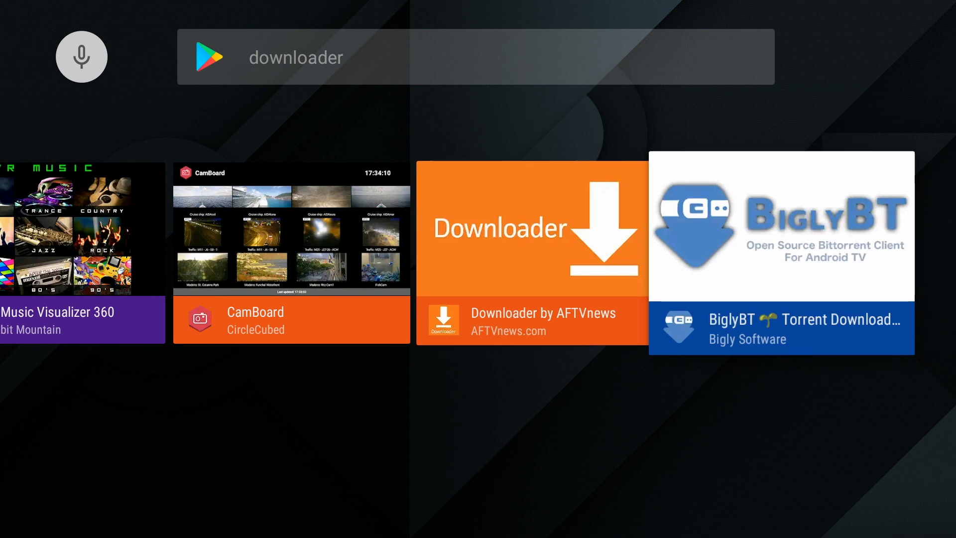
scroll(left, 3)
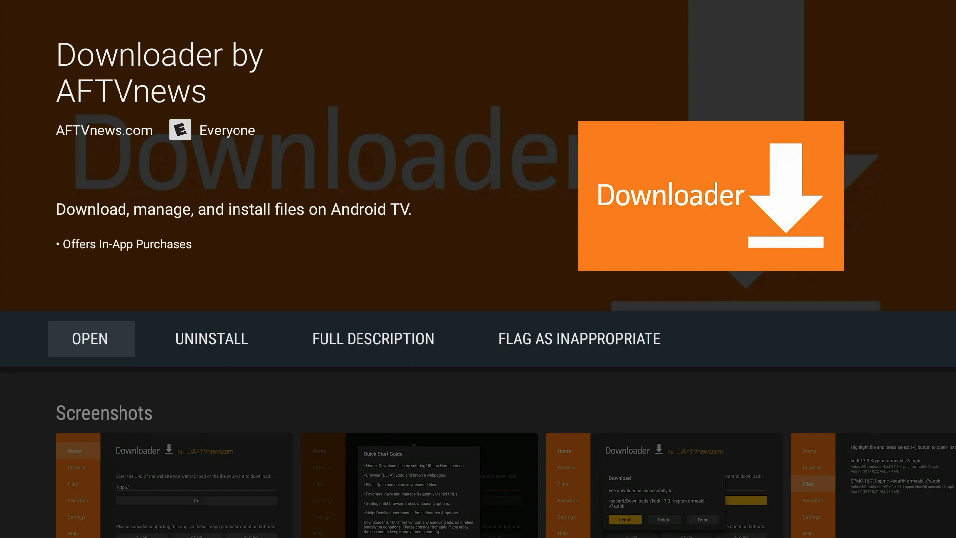
Open Downloader from its store page and dismiss the Quick Start Guide.
click(91, 338)
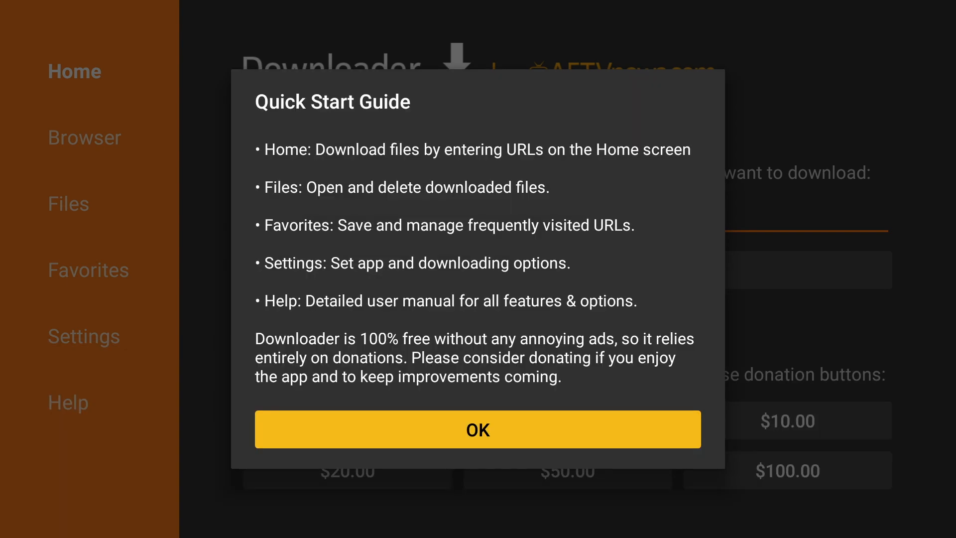
click(478, 429)
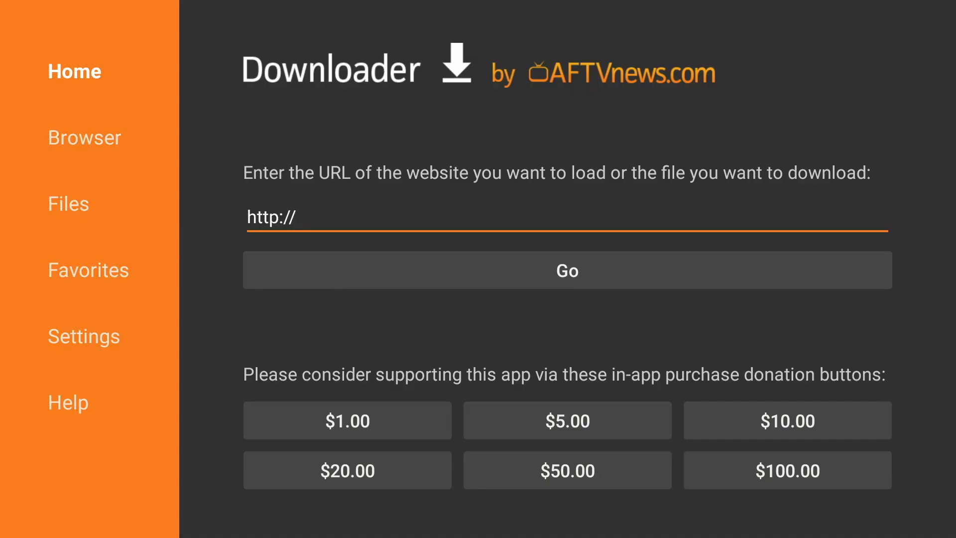
Install the Downloader Browser Plugin via Browser, then delete its installer APK.
click(566, 227)
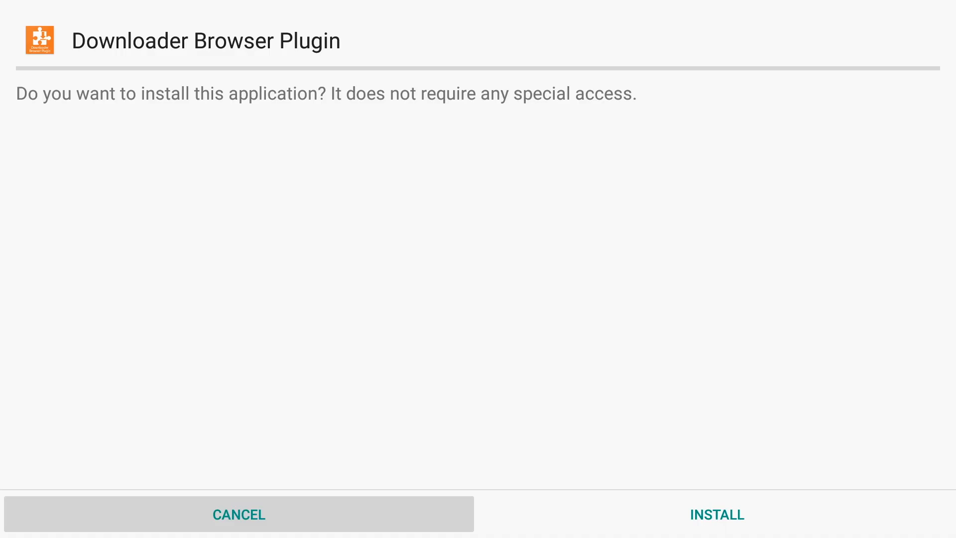
click(717, 514)
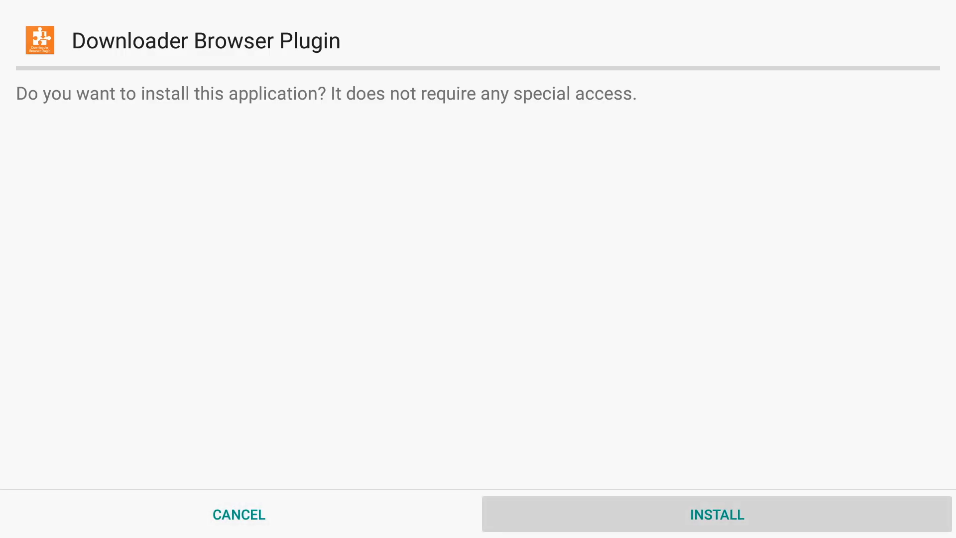
click(717, 514)
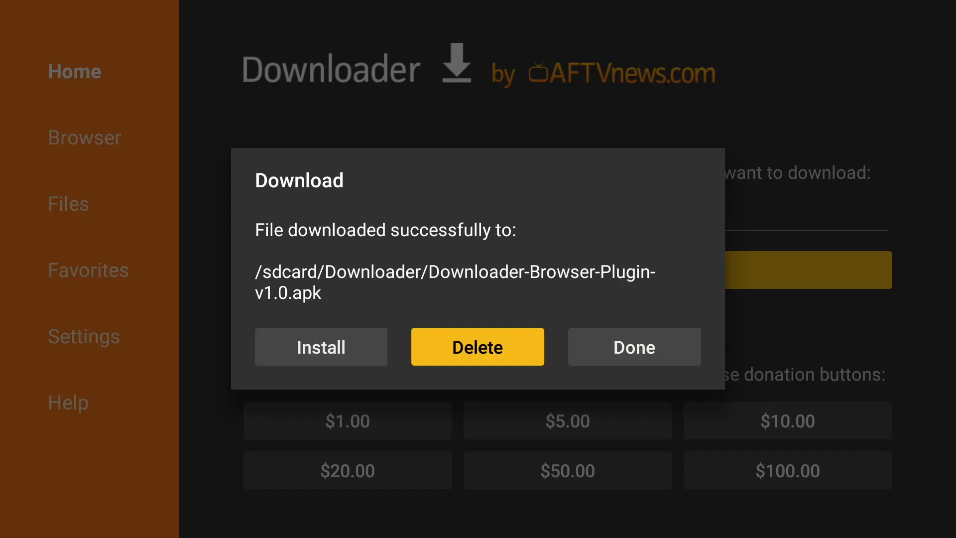
click(477, 346)
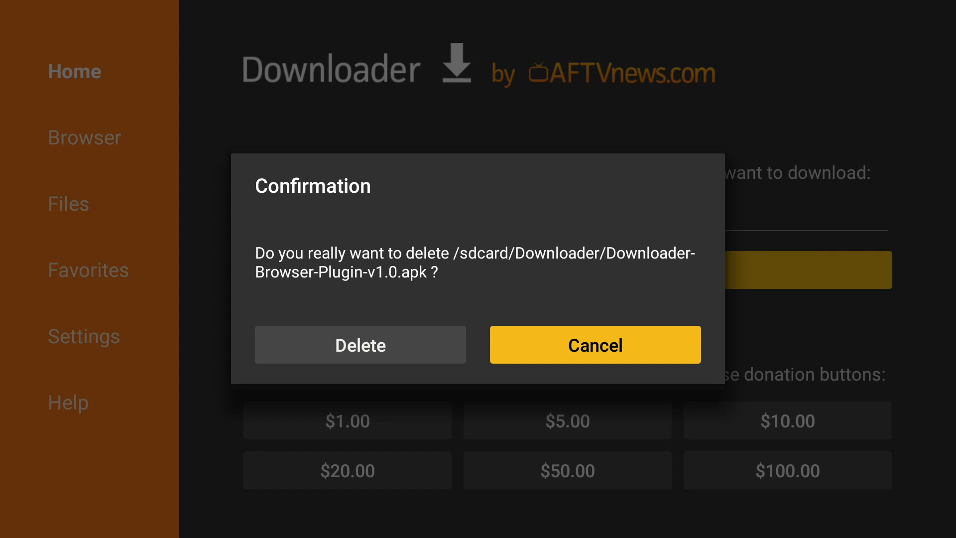
click(595, 345)
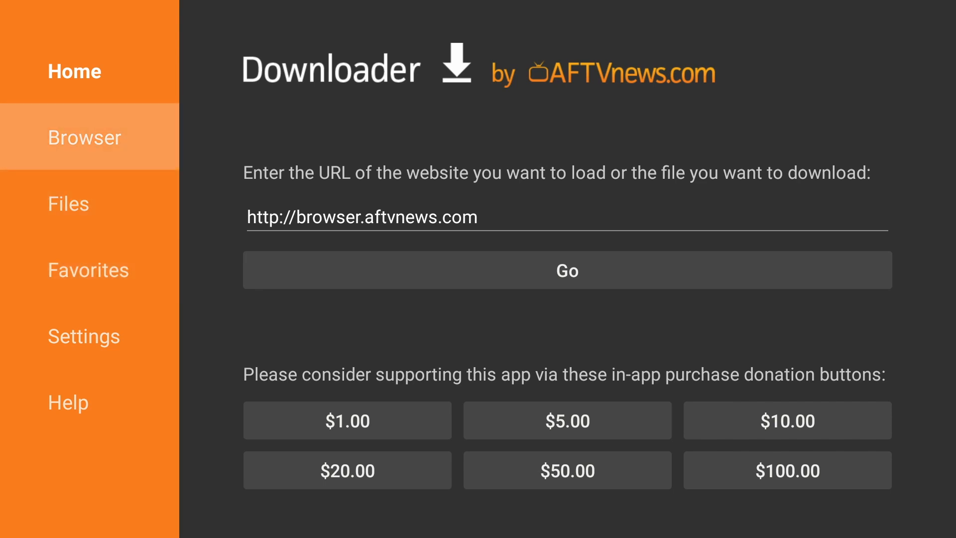
Dismiss the beta notice, open mayfairguides.net/apk/, and download mtvgp.apk.
click(567, 271)
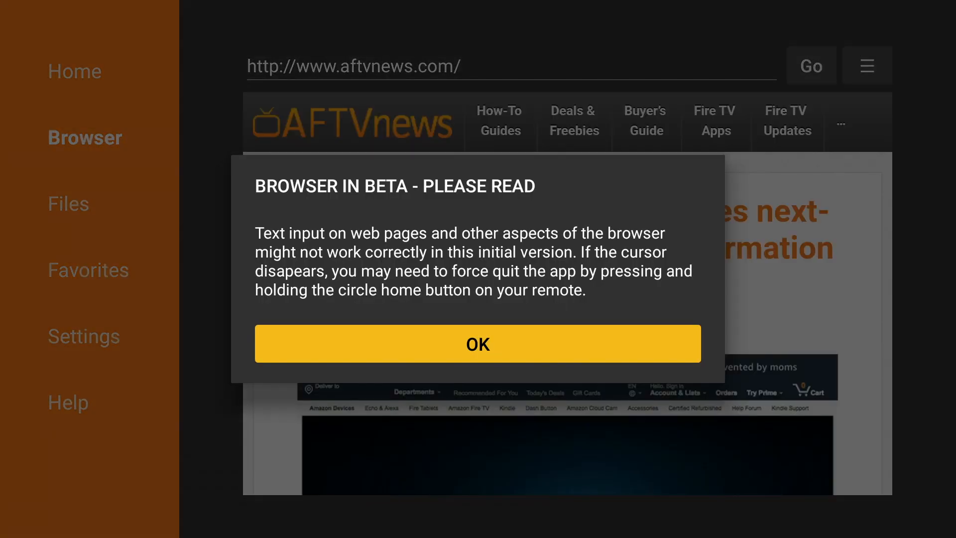
click(478, 344)
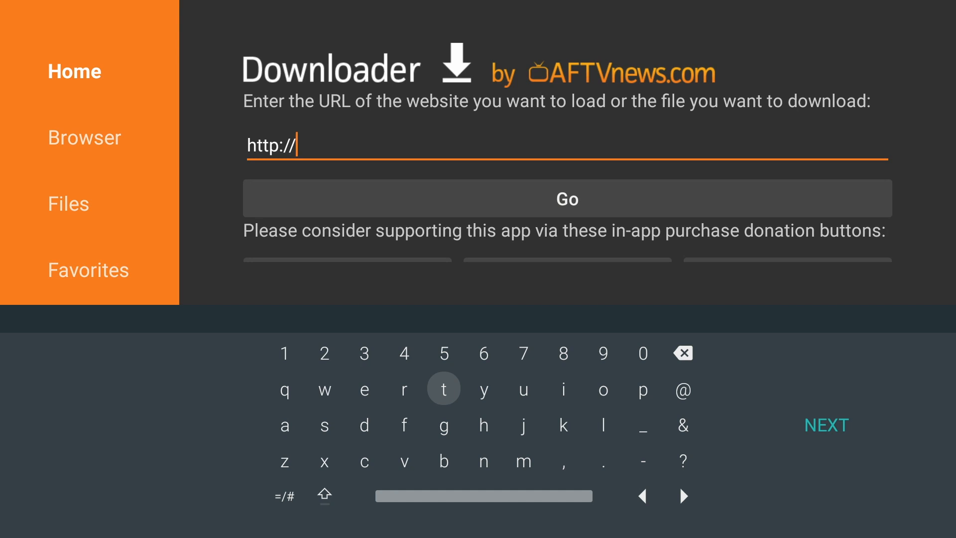
text(mayfairguides.net/apk/)
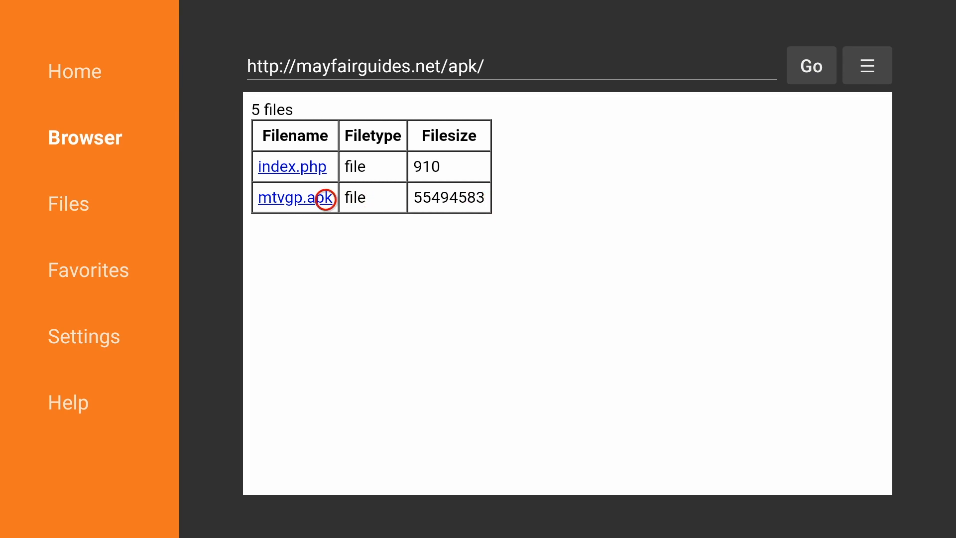
click(296, 197)
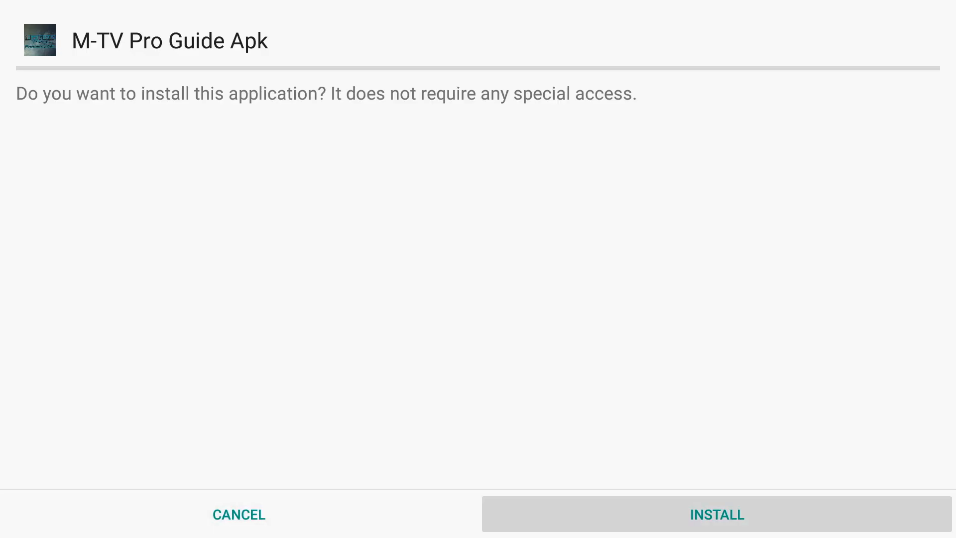
Install M-TV Pro Guide Apk, press DONE, and delete the mtvgp.apk file.
click(717, 515)
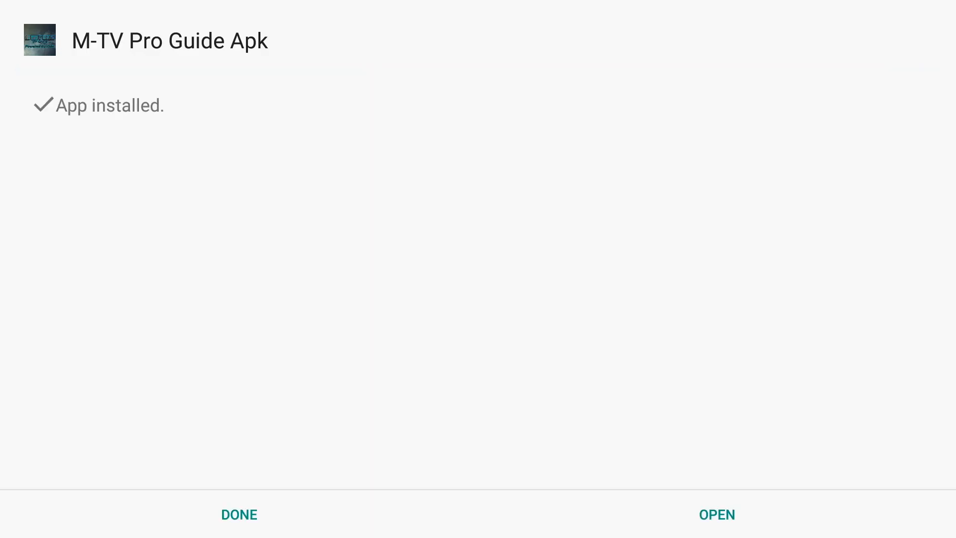
click(239, 515)
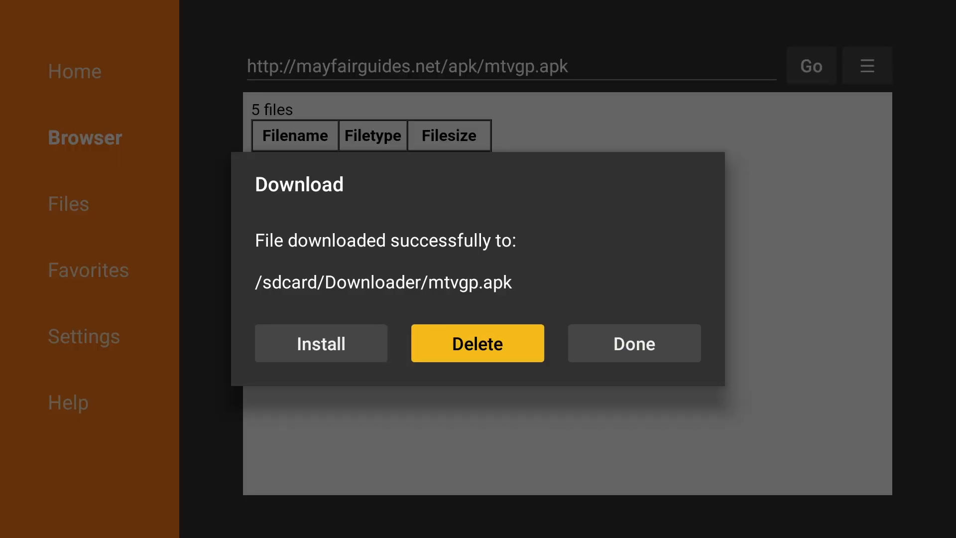
click(477, 343)
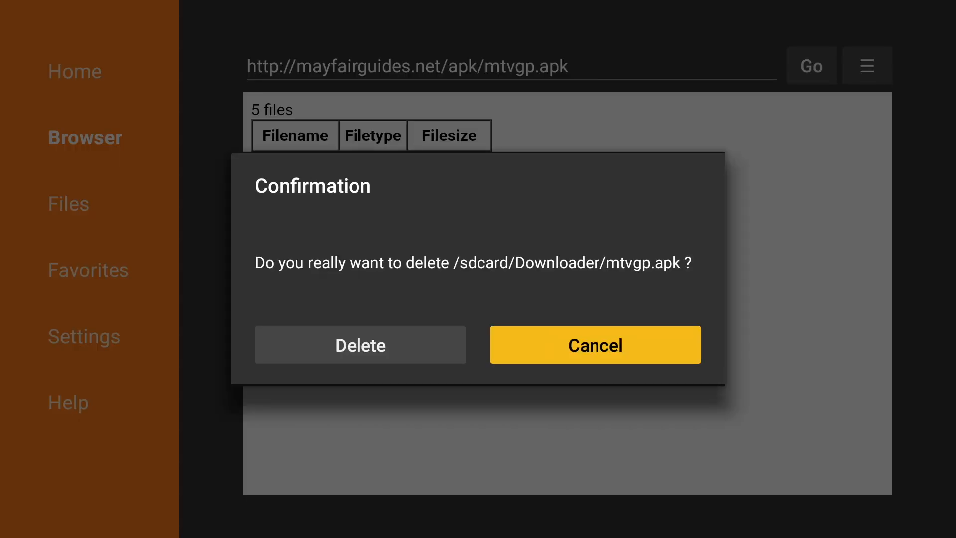
click(595, 344)
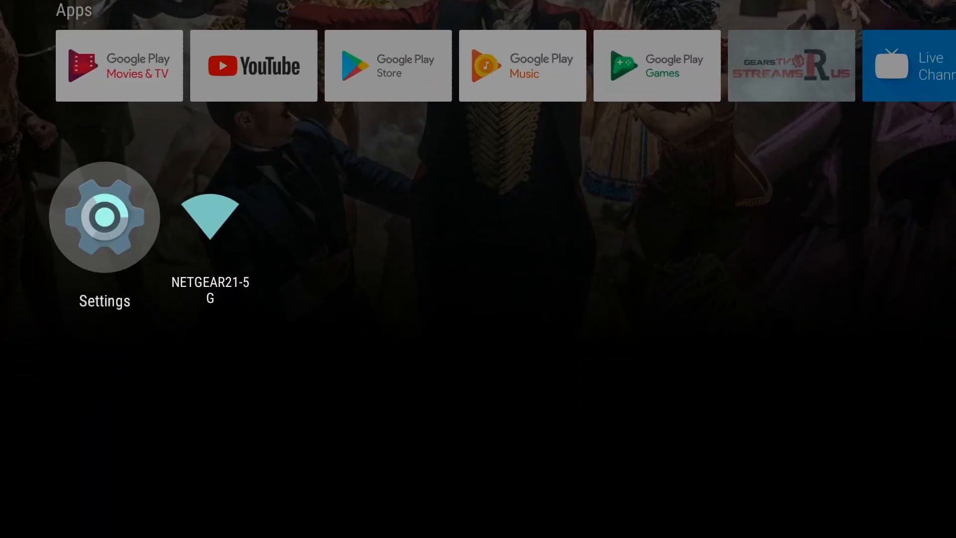
Open M-TV Pro Guide Apk under Settings > Apps and scroll to Clear cache.
click(104, 217)
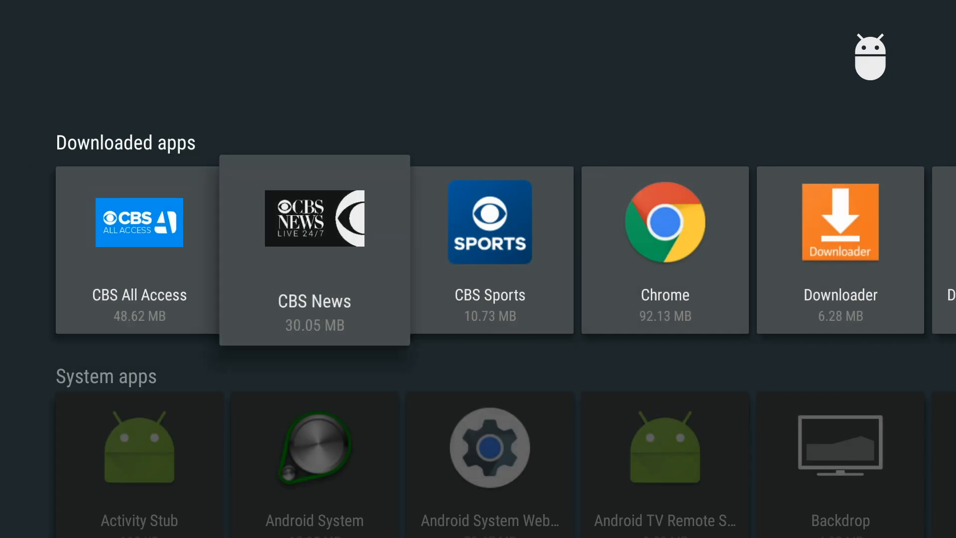
scroll(right, 3)
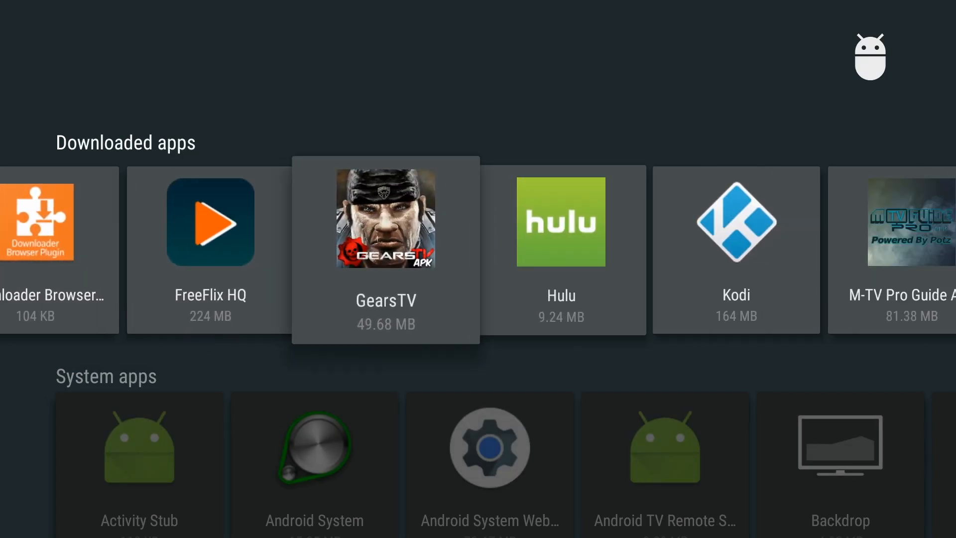
scroll(right, 3)
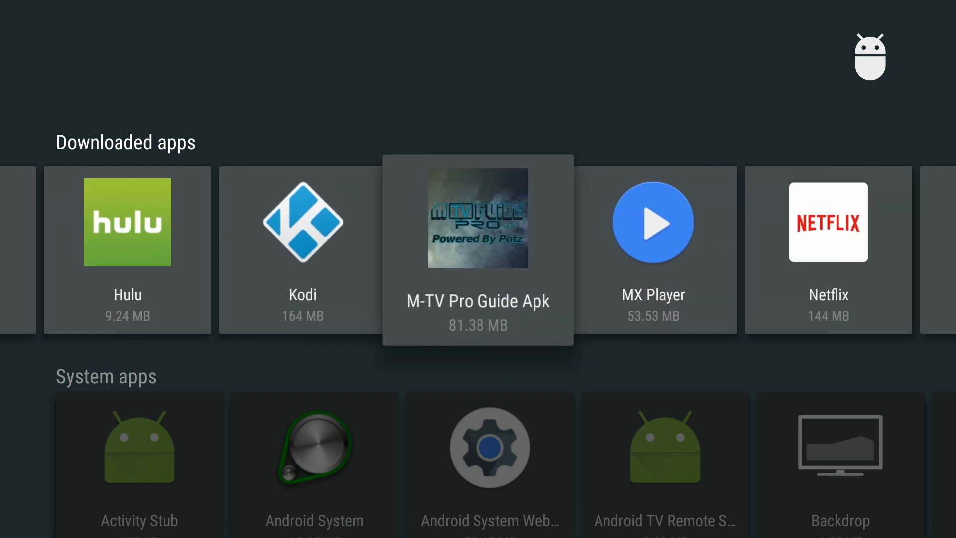
click(478, 221)
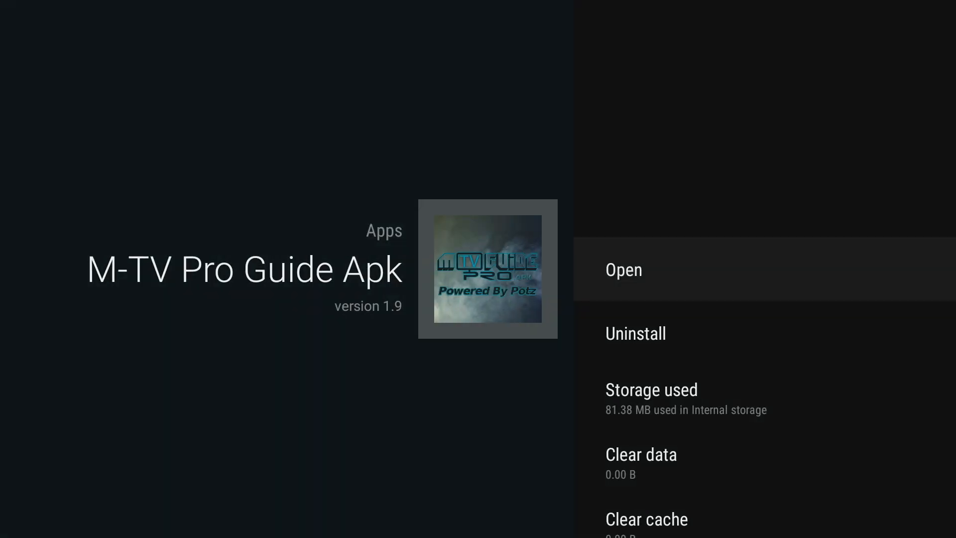
scroll(down, 3)
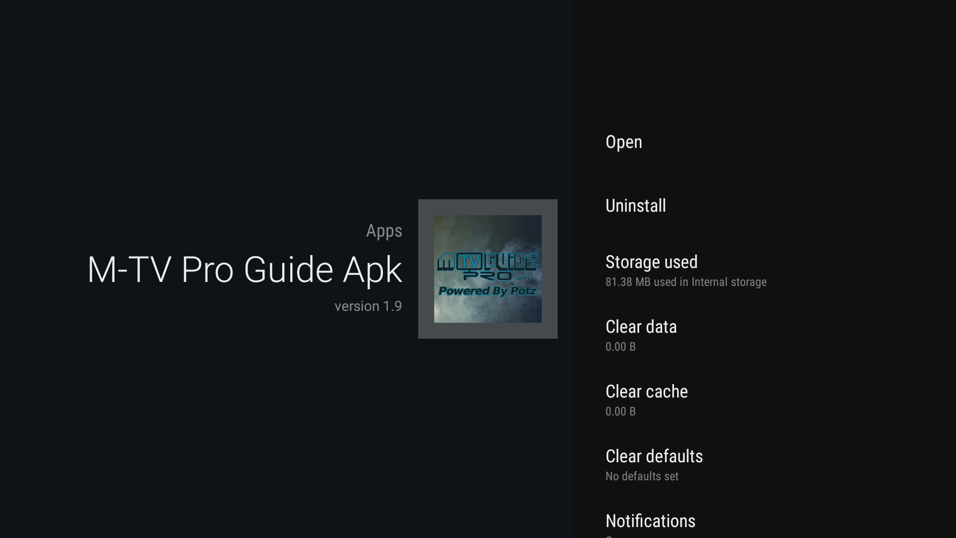
scroll(down, 3)
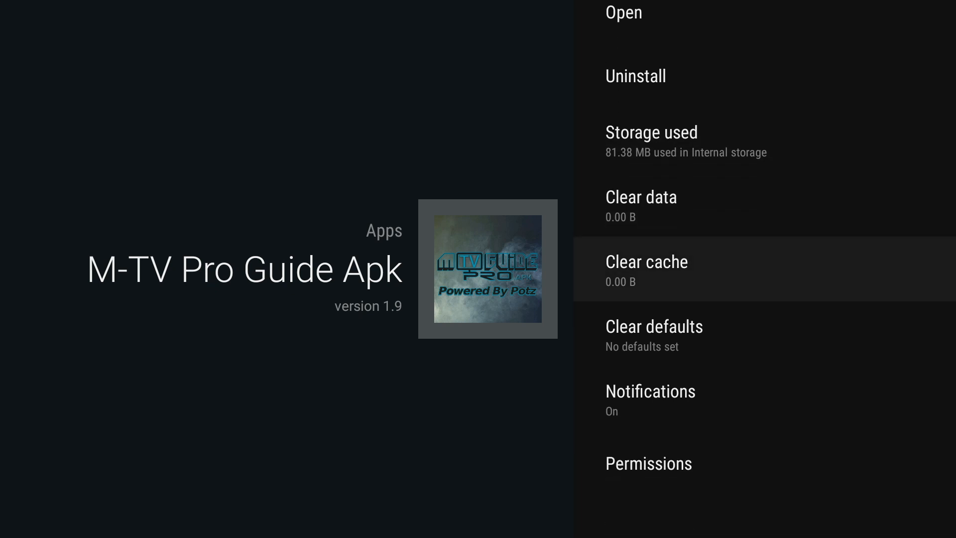